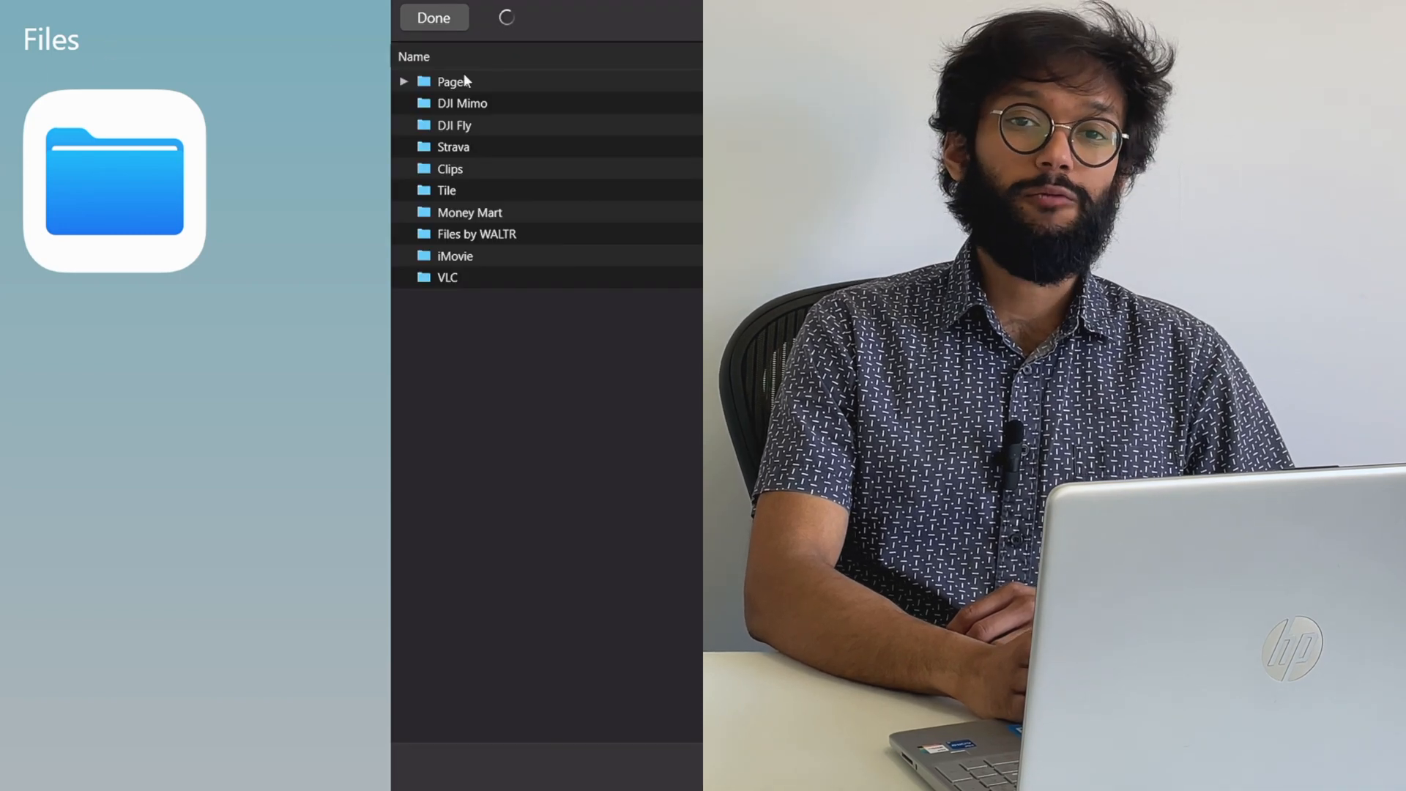
- Open the Universal License page from the PRODUCTS menu and scroll to its app cards (WALTR PRO, SYC PRO, PicFindr)
left_click(404, 82)
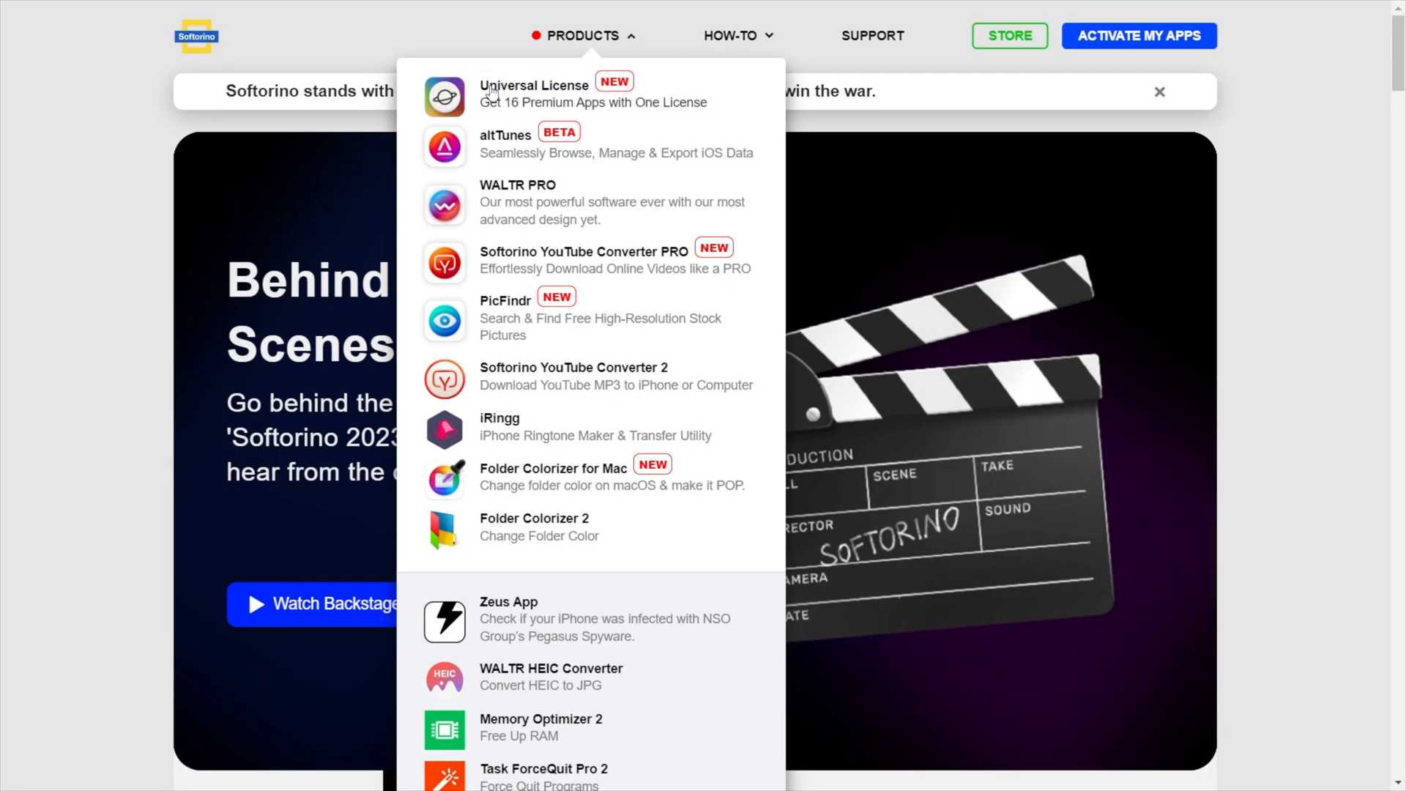
left_click(535, 93)
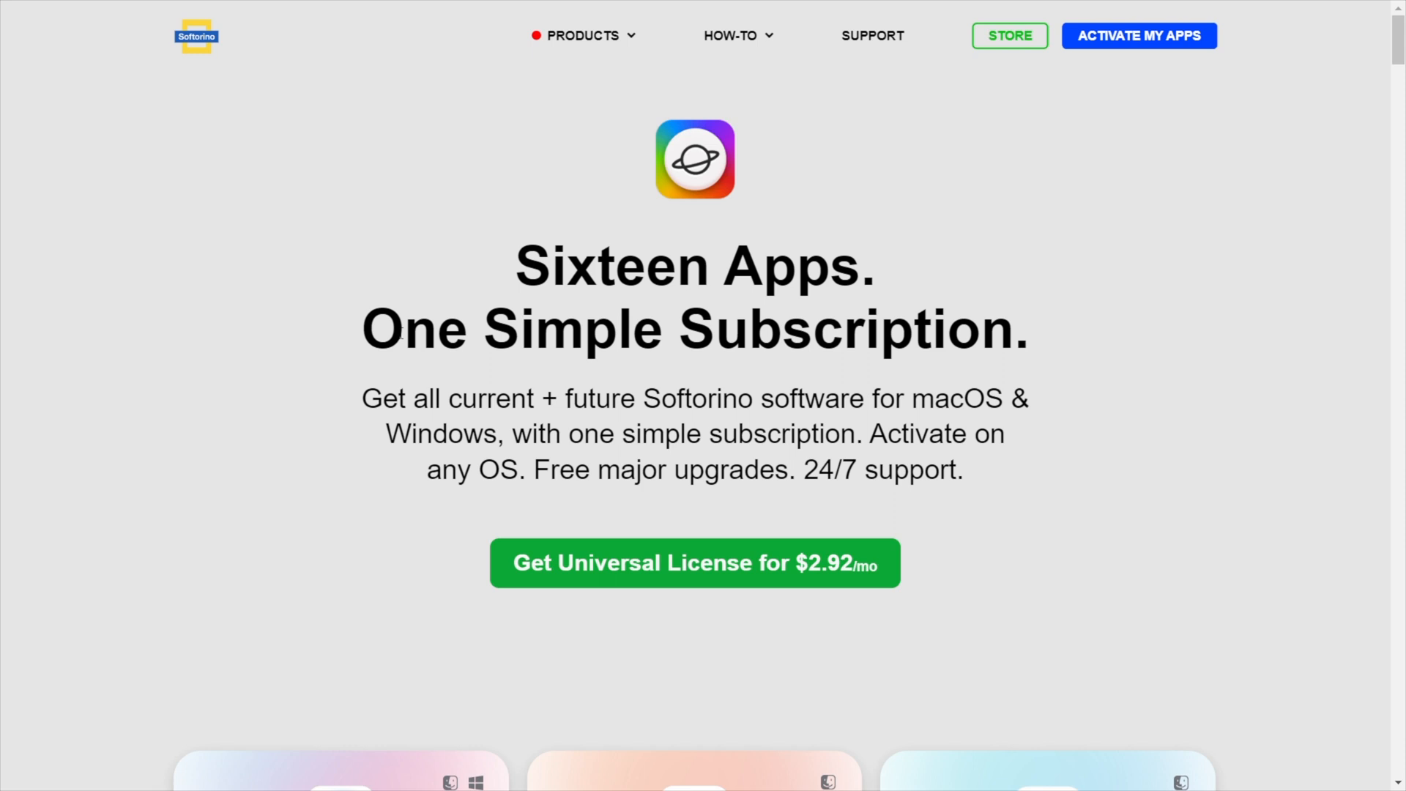
scroll("down", 3)
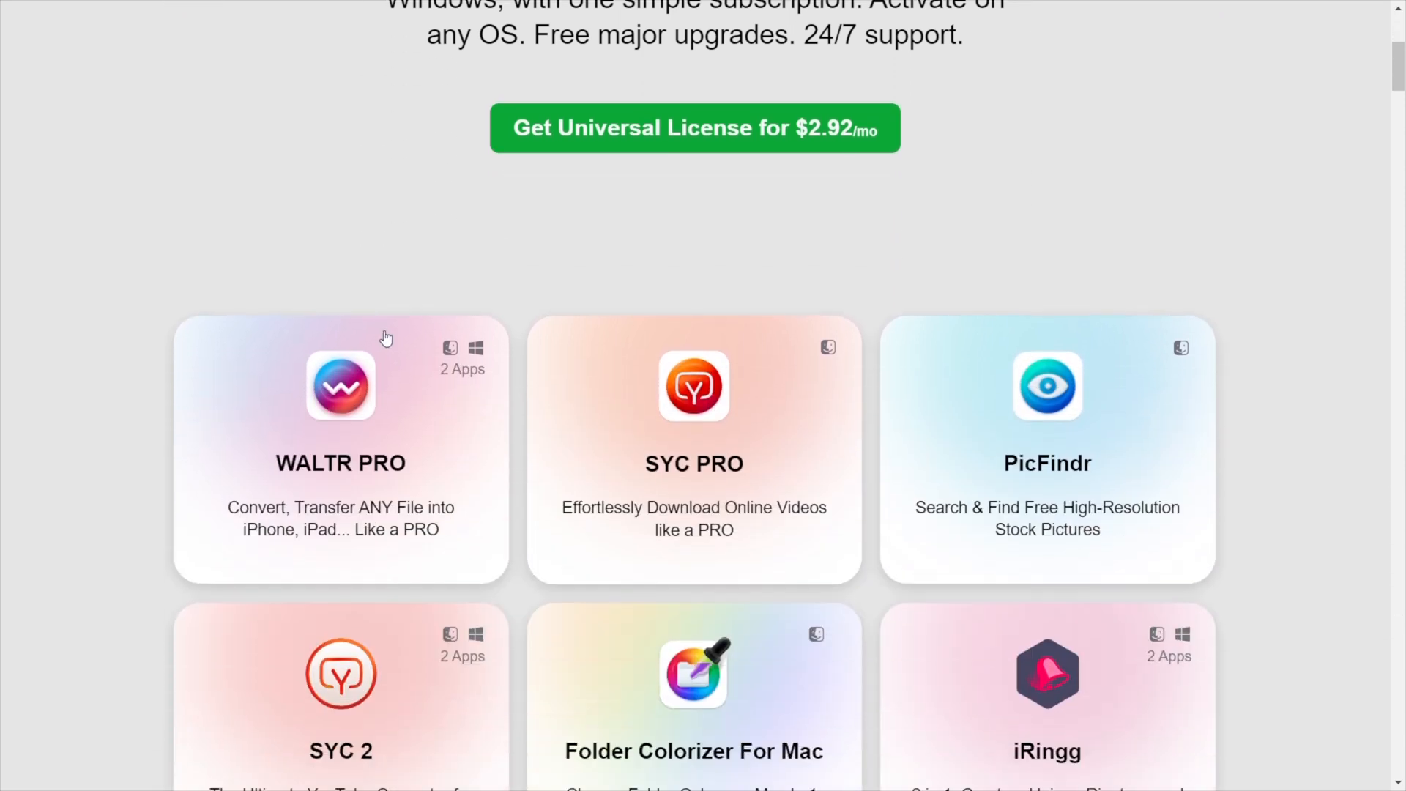
scroll("down", 3)
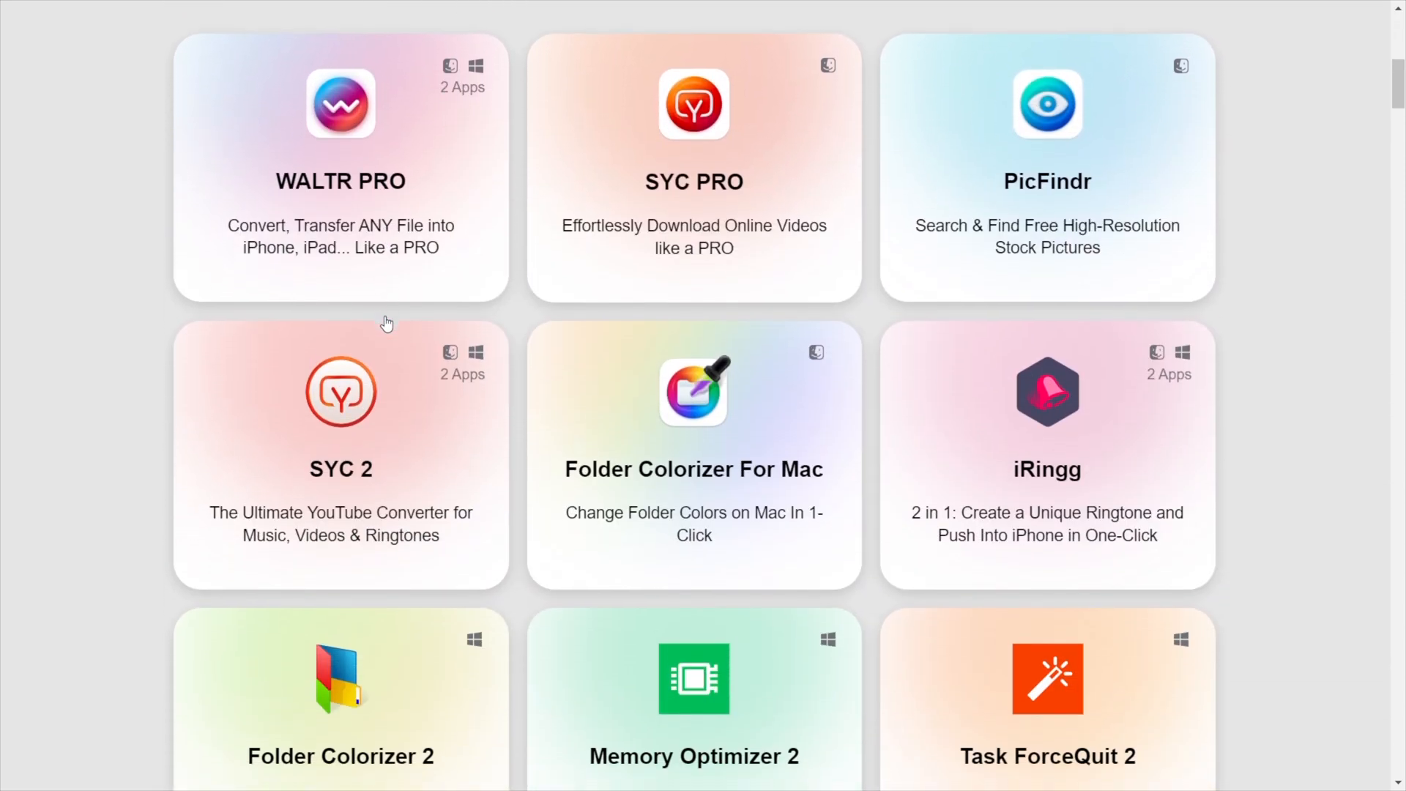